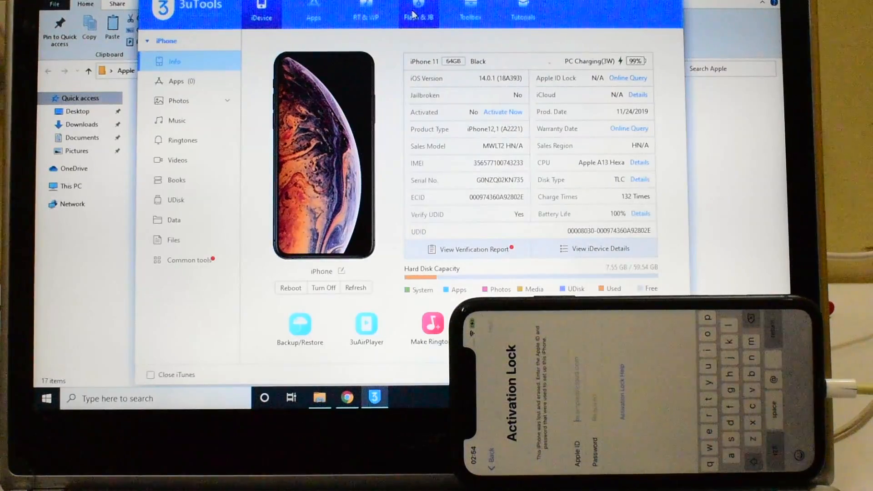
# - Switch to Flash & JB and choose Pro Flash, showing the DFU mode entry steps for the iPhone 11
pyautogui.click(418, 11)
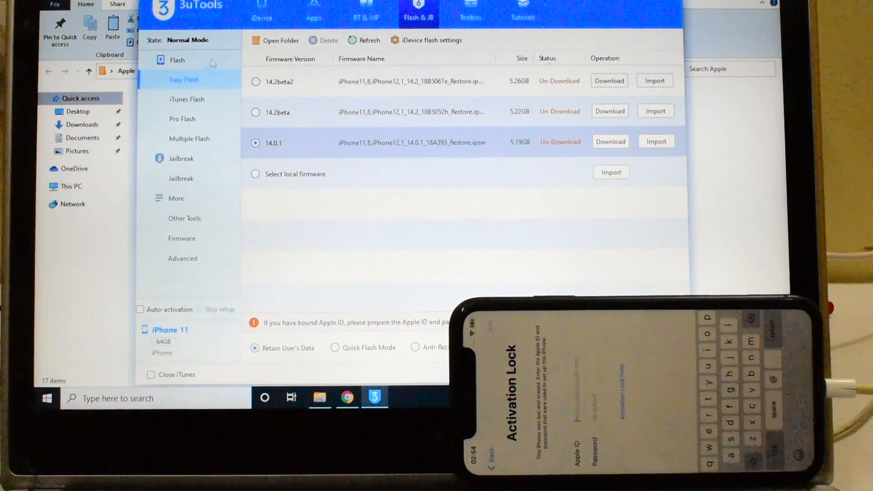
pyautogui.click(182, 118)
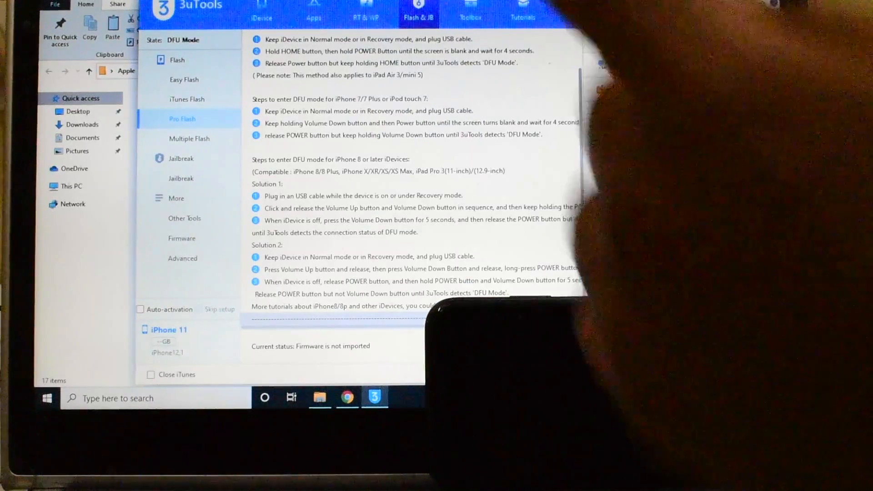
pyautogui.click(182, 118)
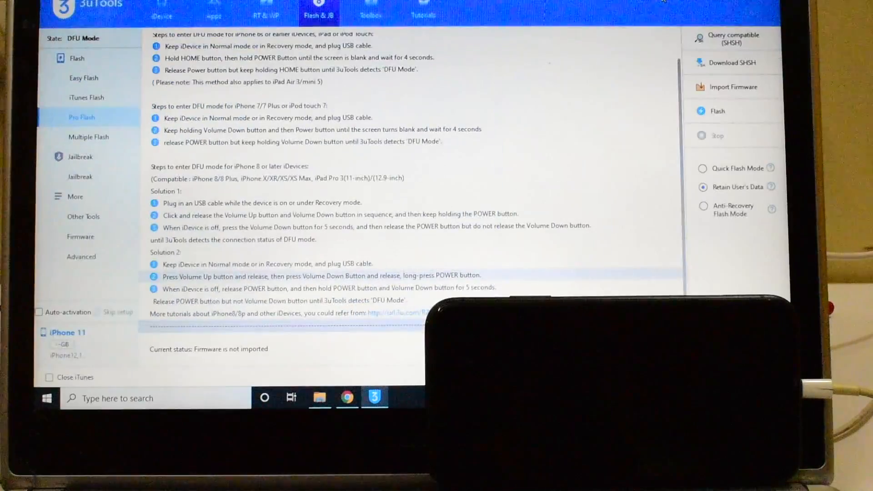
pyautogui.moveTo(331, 372)
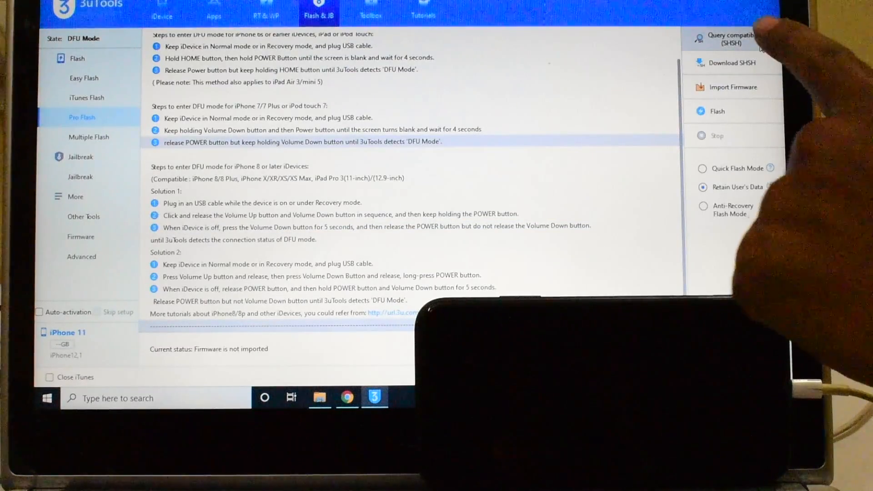
# - Query compatible SHSH, confirming iOS 14.0.1 is still signed, then begin a firmware import
pyautogui.click(726, 63)
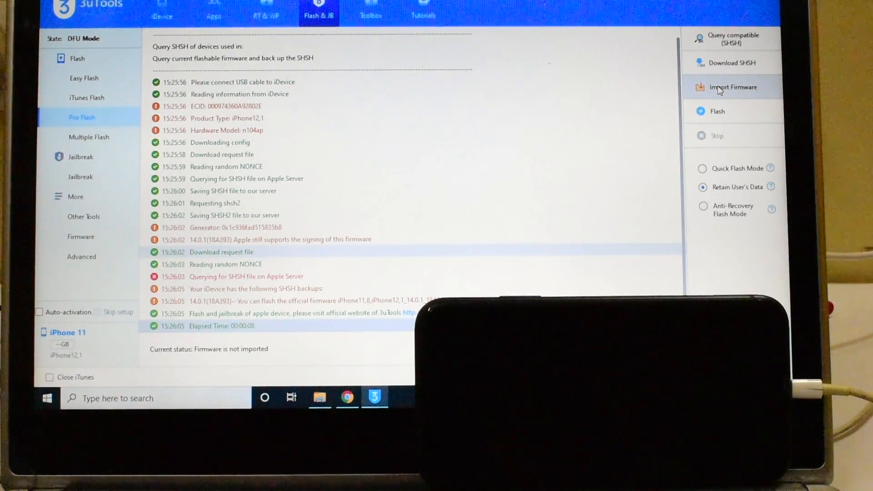
pyautogui.click(733, 87)
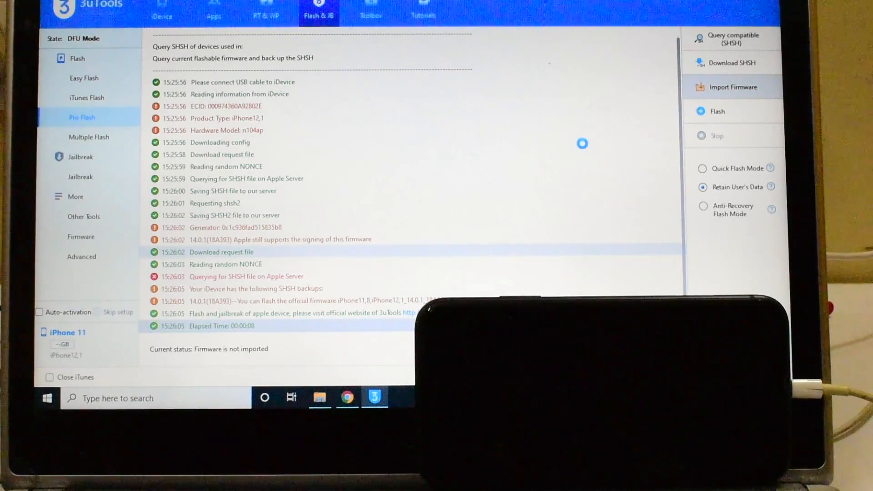
# - Import the Unlocks Hub iOS 14.0.1 iPhone 11 firmware file into Pro Flash
pyautogui.click(735, 87)
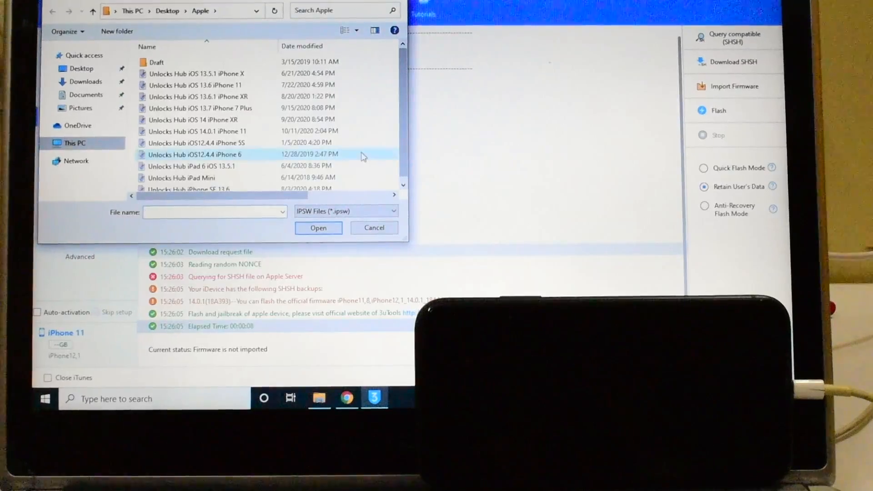
pyautogui.click(197, 131)
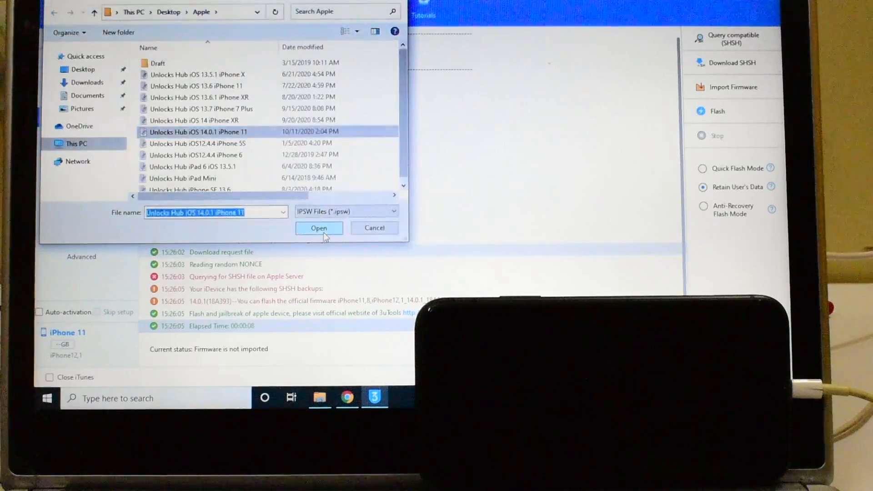
pyautogui.click(318, 227)
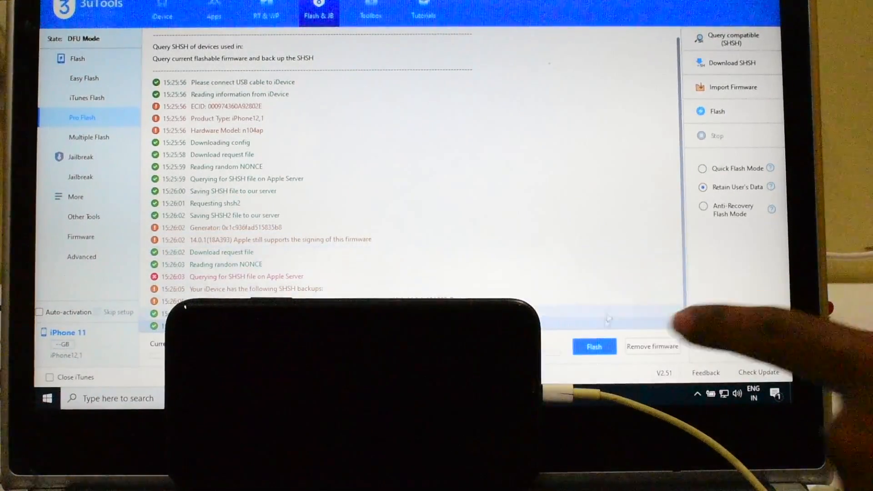
# - Start flashing the imported firmware, accepting the reminder to keep user data
pyautogui.click(594, 347)
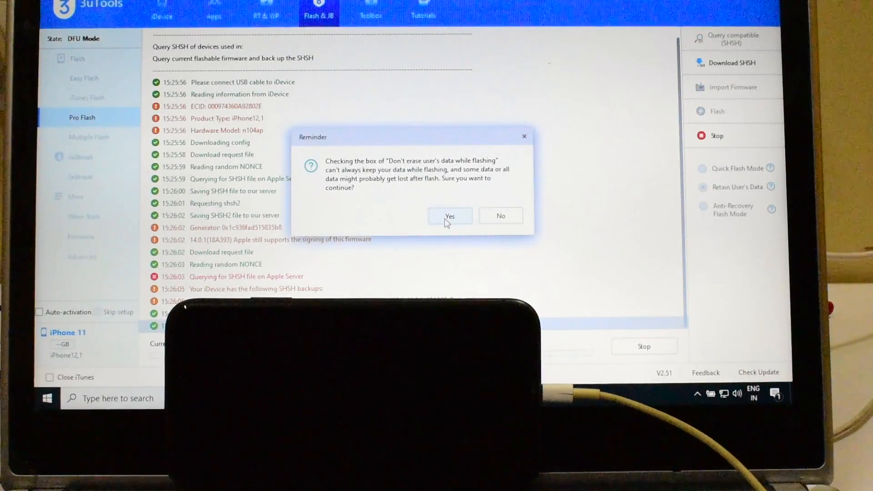
pyautogui.click(448, 217)
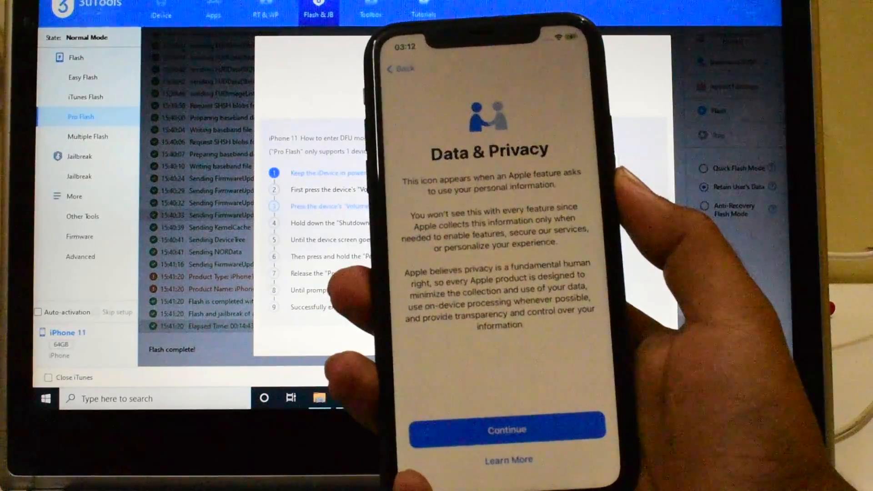
# - Pass Data & Privacy, set up Apple ID later, accept updates and iMessage & FaceTime, answer App Analytics
pyautogui.click(506, 429)
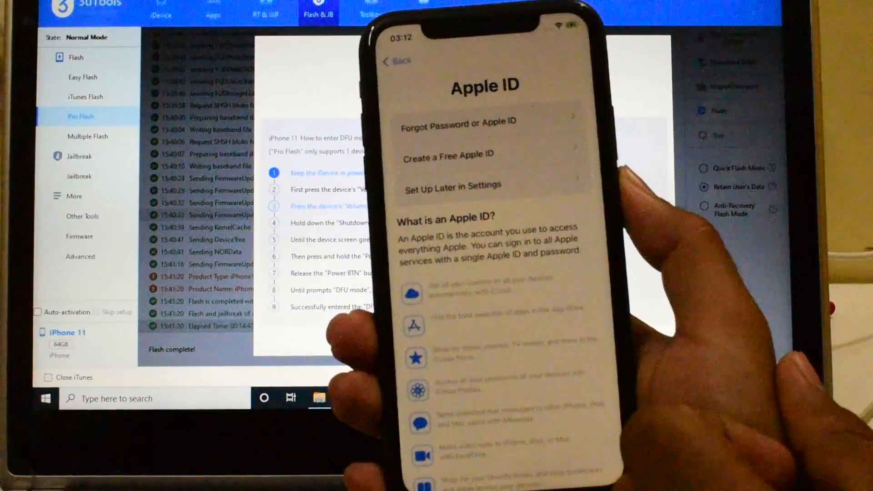
pyautogui.click(452, 184)
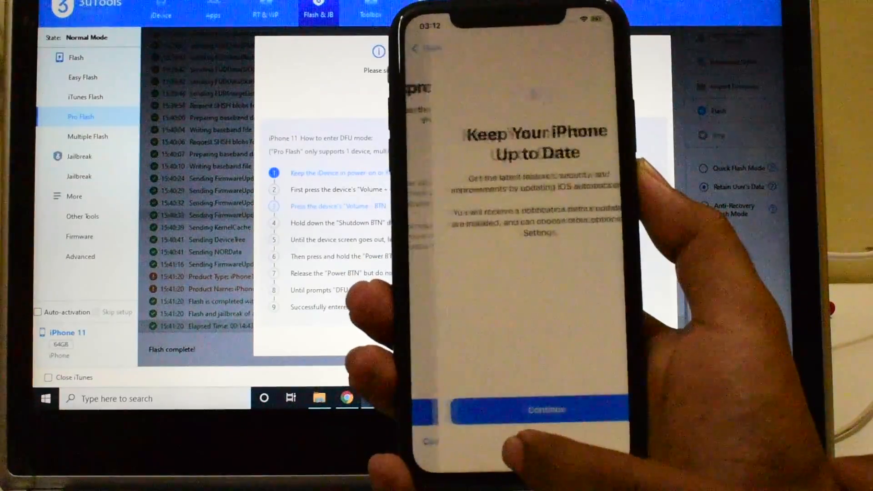
pyautogui.click(547, 409)
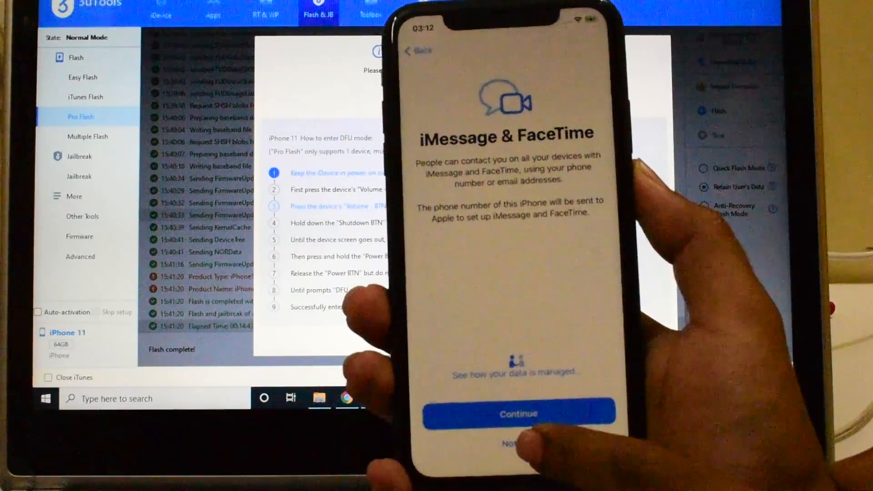
pyautogui.click(519, 413)
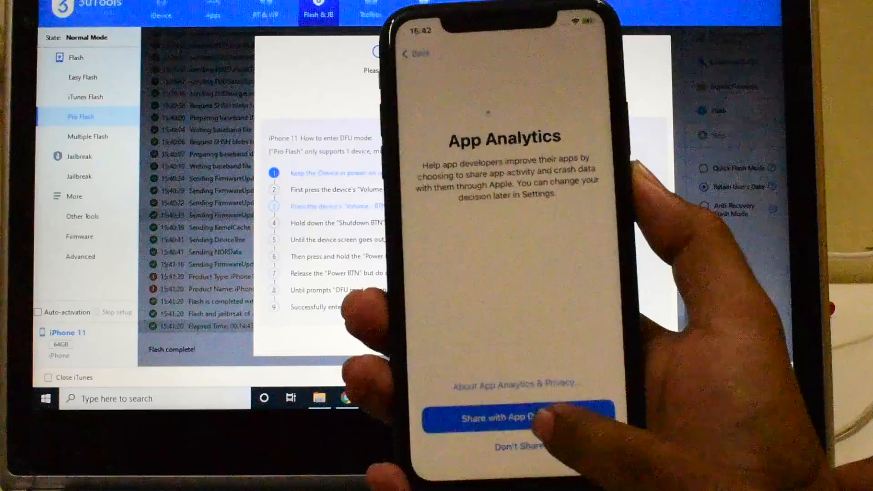
pyautogui.click(504, 418)
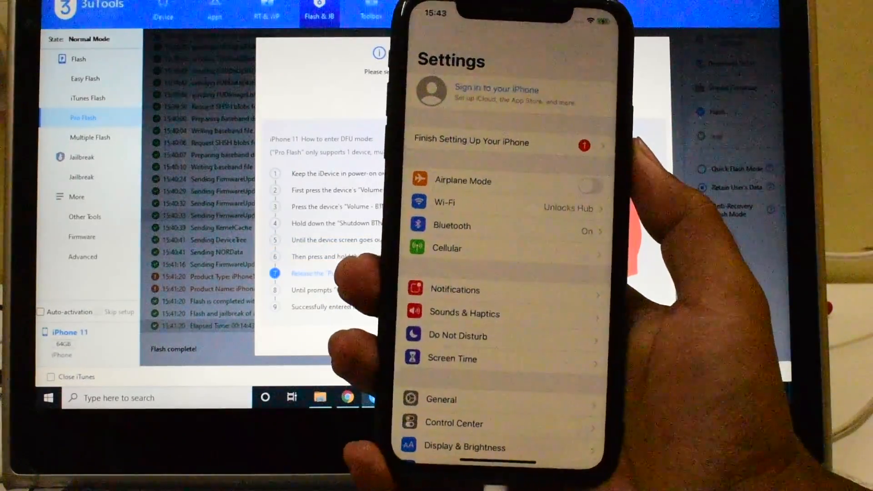
# - Browse the iPhone's Settings main list, scrolling down past Finish Setting Up Your iPhone
pyautogui.click(497, 95)
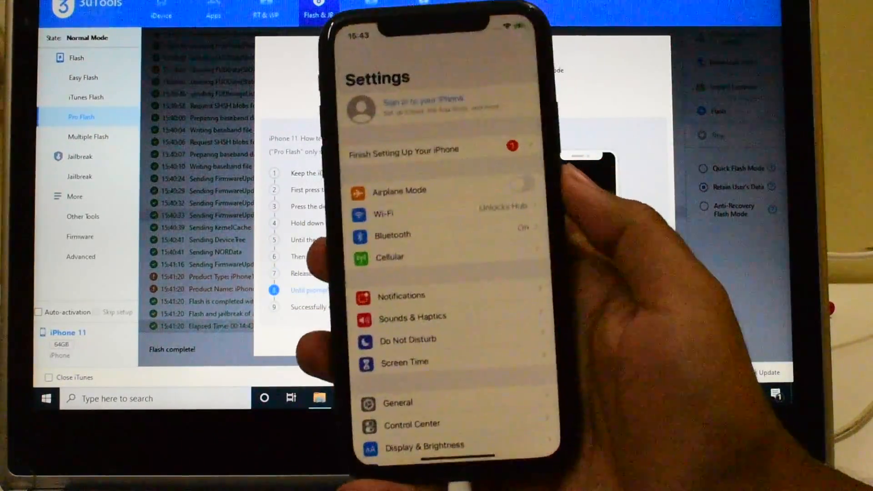
pyautogui.scroll(-3)
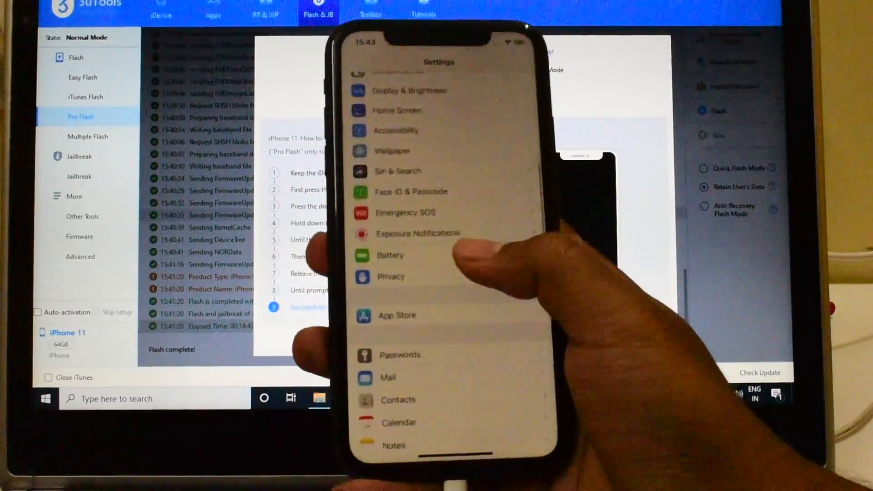